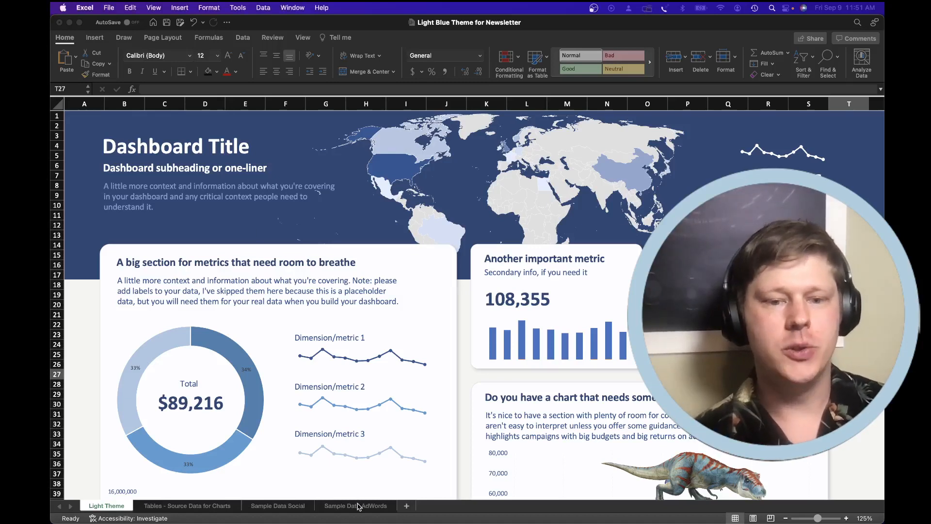
Switch to the Sample Data AdWords sheet with the monthly campaign metrics table.
click(355, 506)
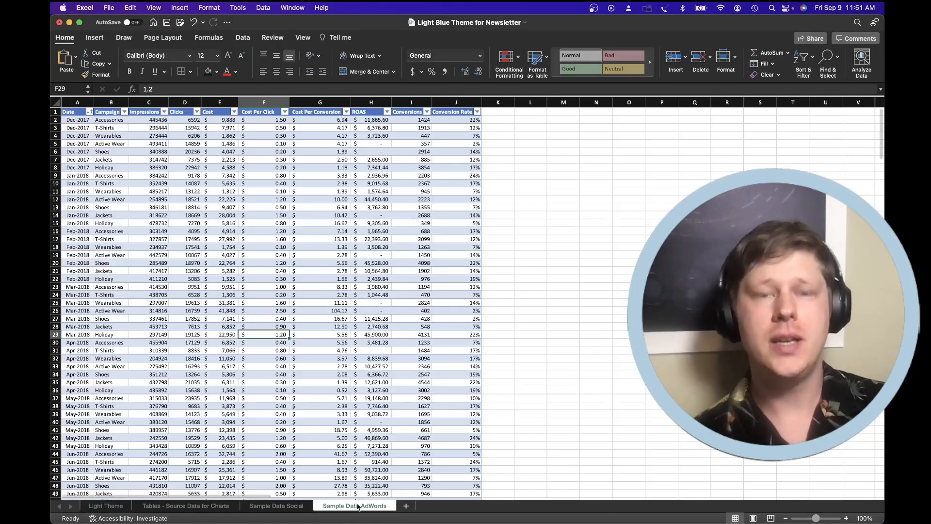
Browse the AdWords campaign table, then return to the Light Theme dashboard sheet.
click(155, 184)
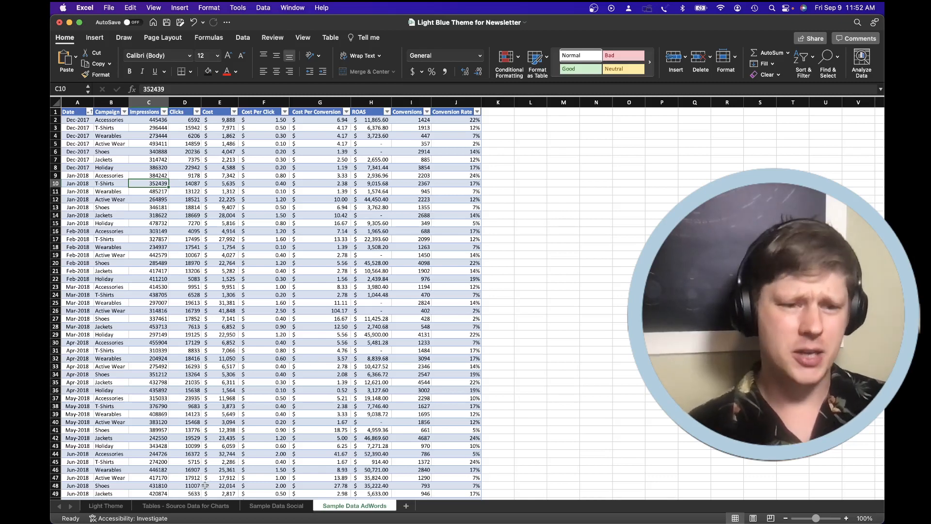
click(105, 504)
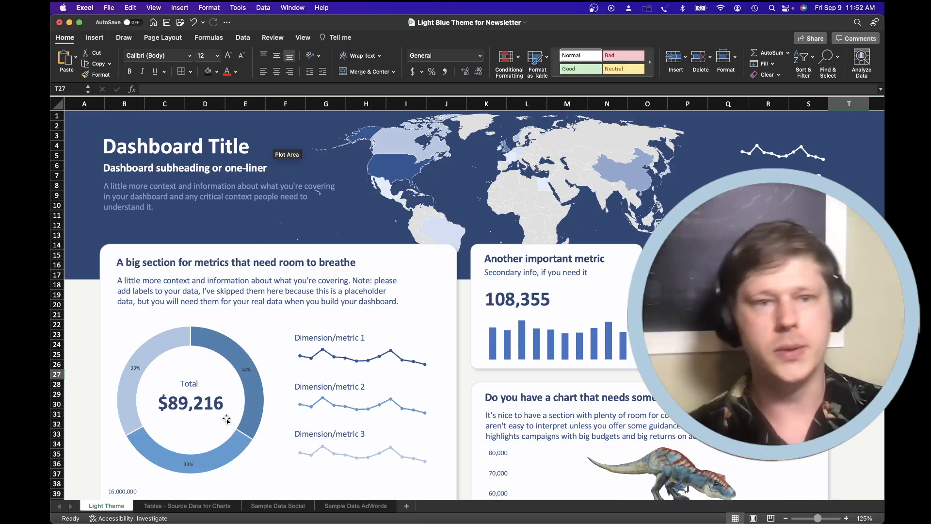
mouse_move(249, 352)
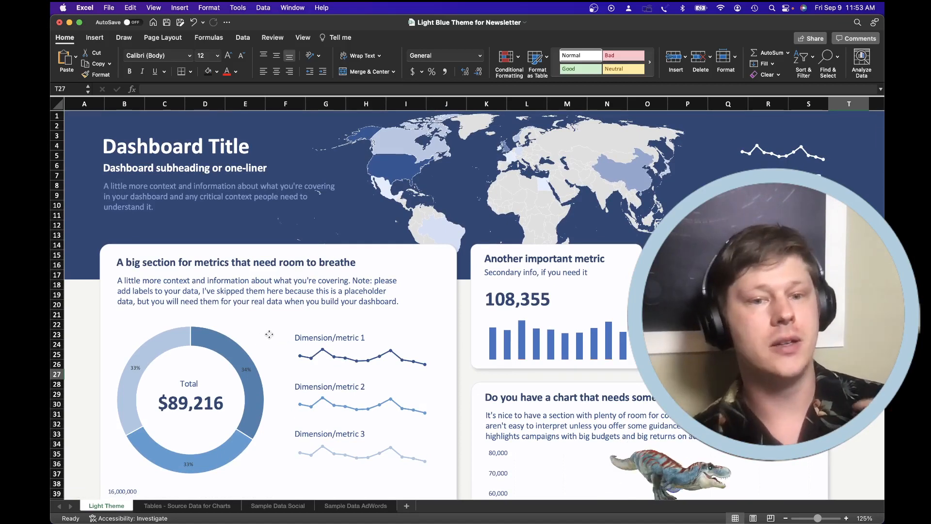
click(363, 353)
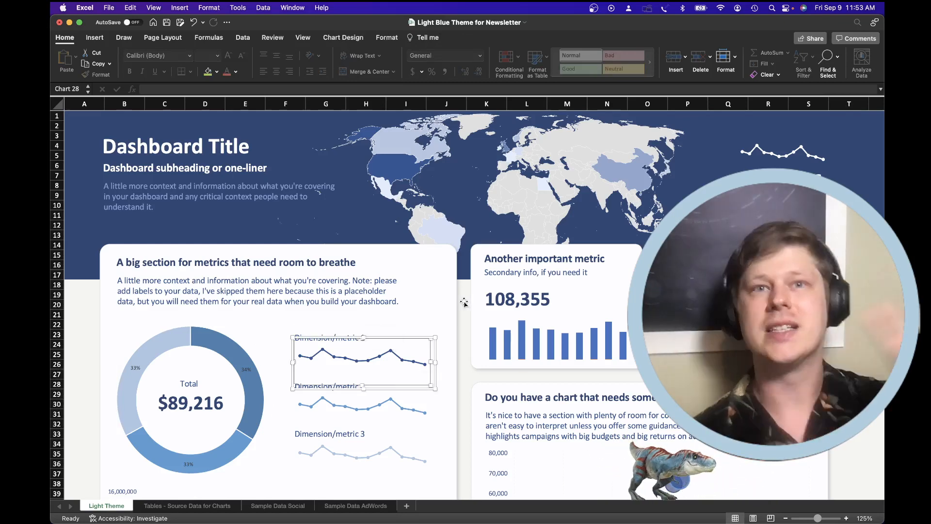
mouse_move(439, 306)
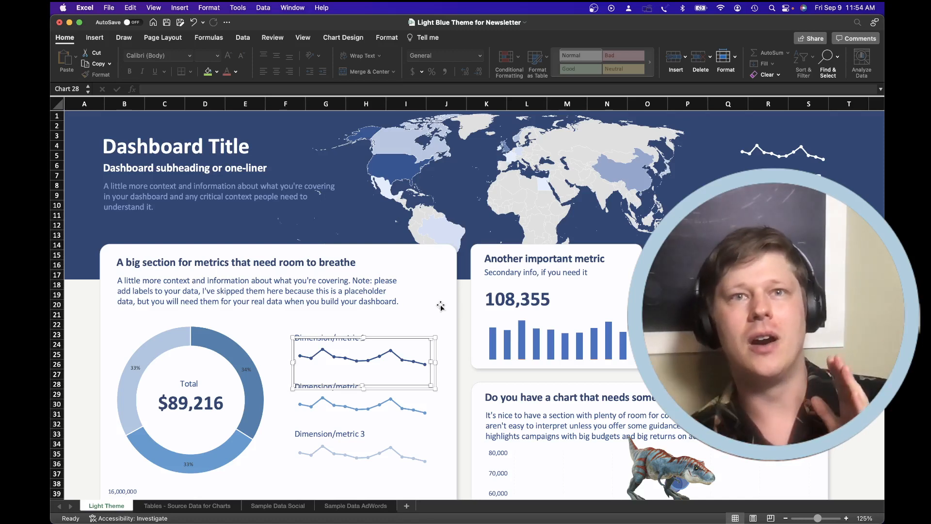
mouse_move(451, 296)
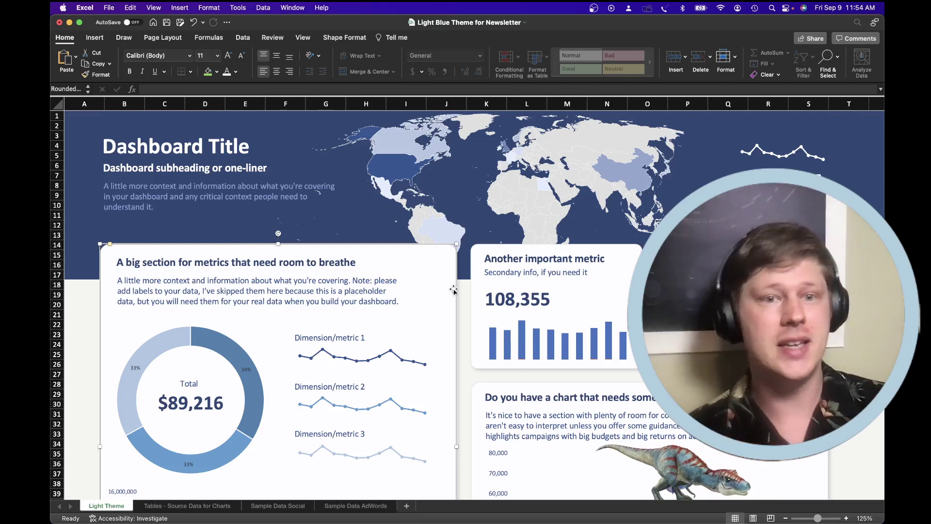
scroll(down, 3)
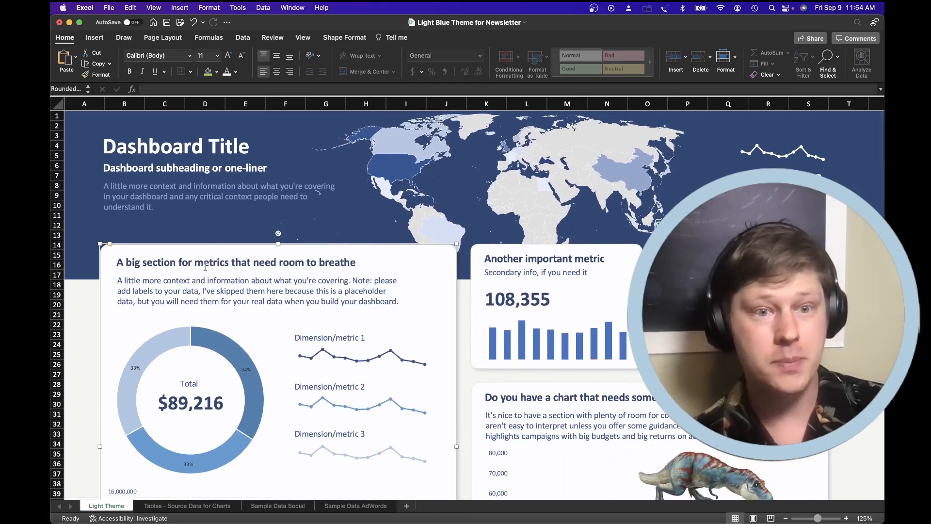
click(235, 262)
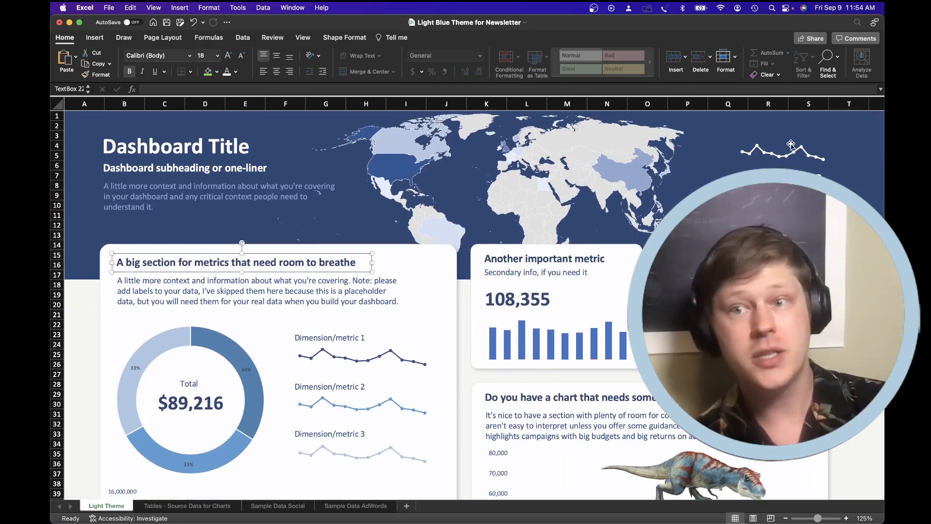
mouse_move(790, 143)
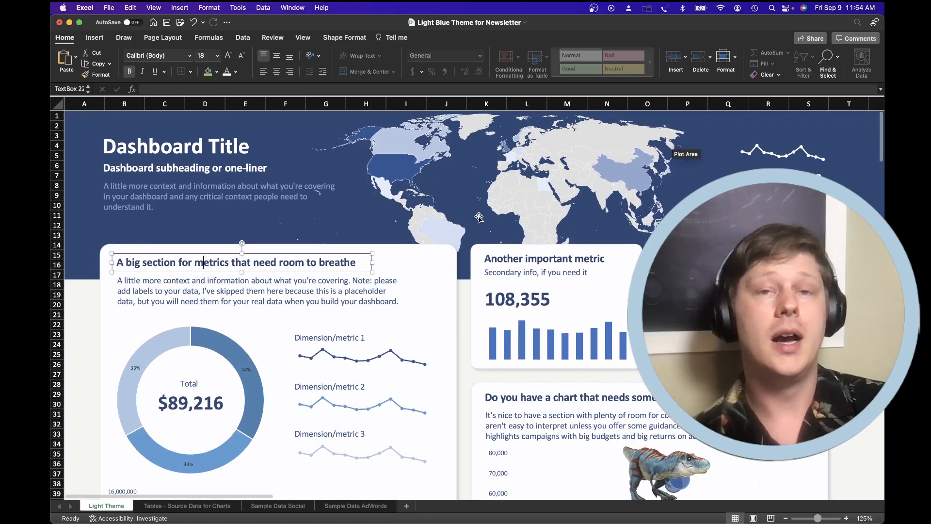
mouse_move(407, 268)
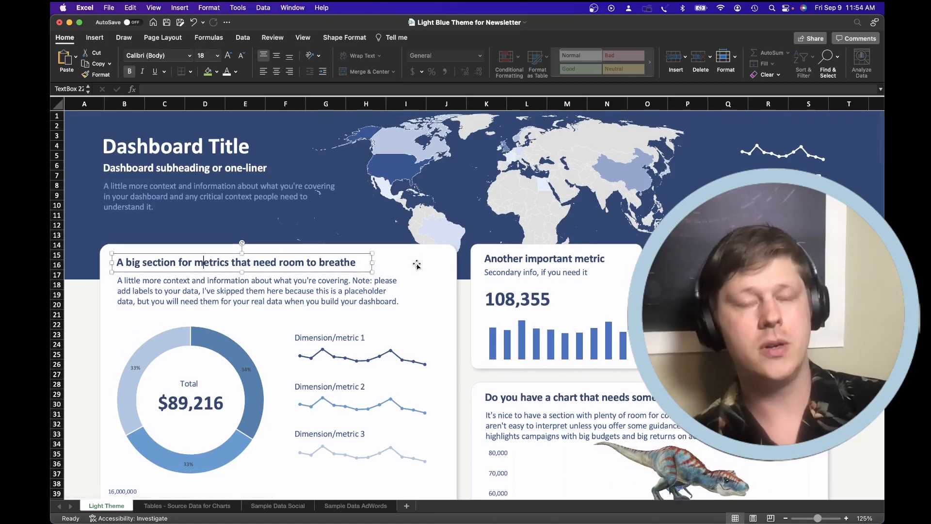
scroll(down, 3)
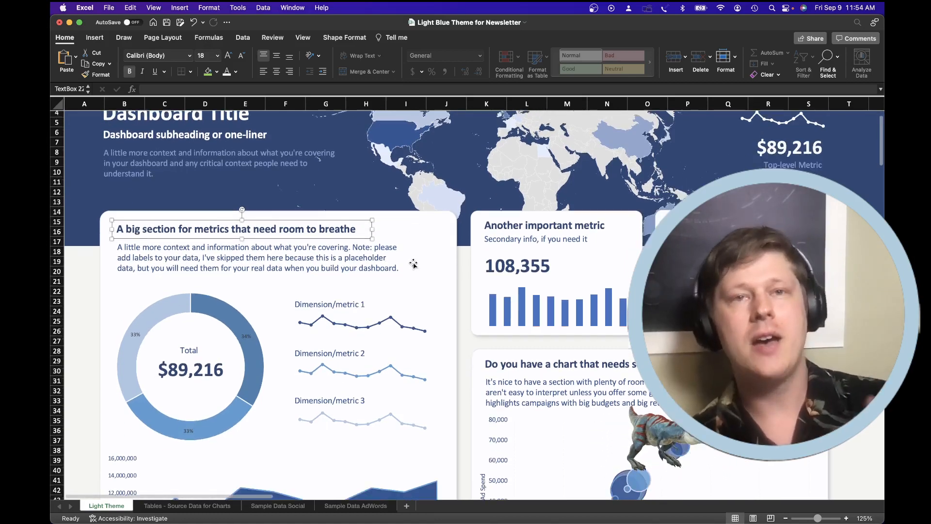